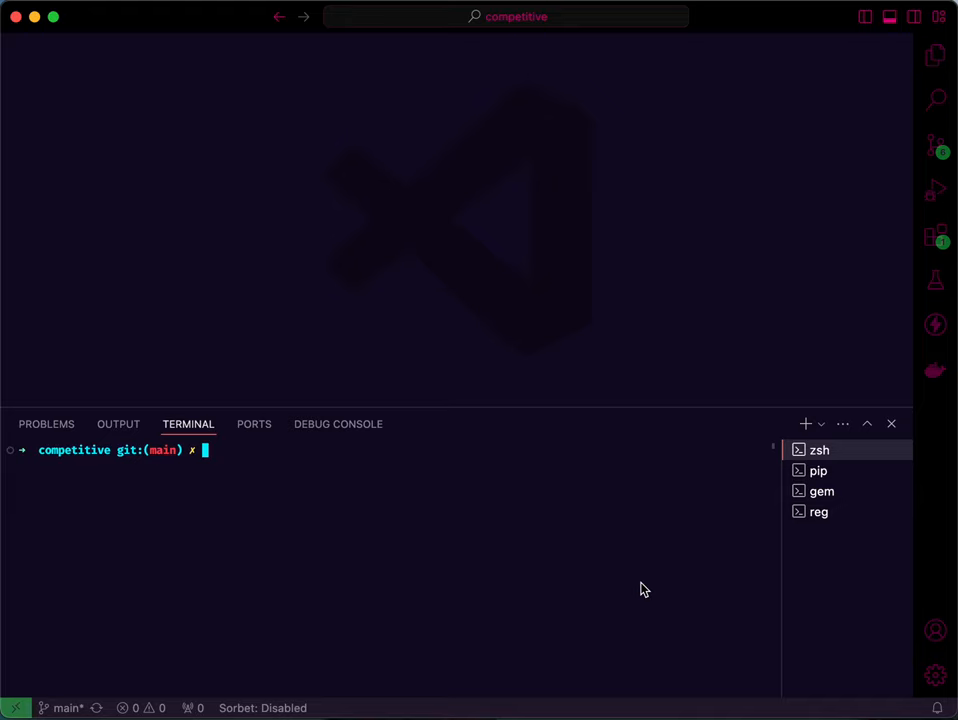
Run ruby --version in the terminal, confirming Ruby 3.3.0 is installed
{"action": "type", "text": "ruby --"}
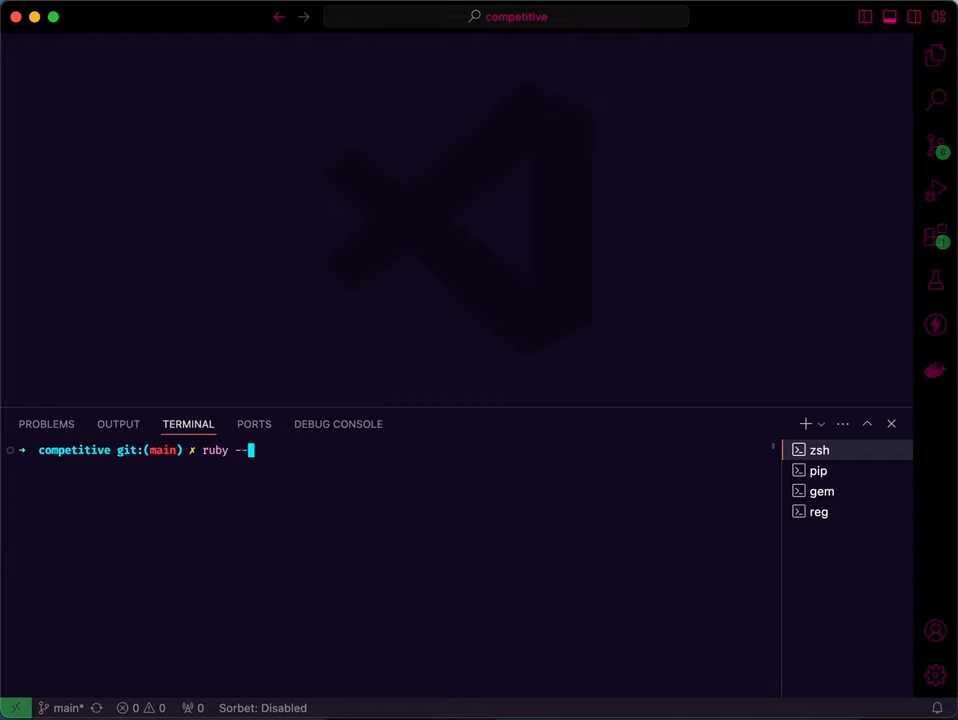
{"action": "type", "text": "version"}
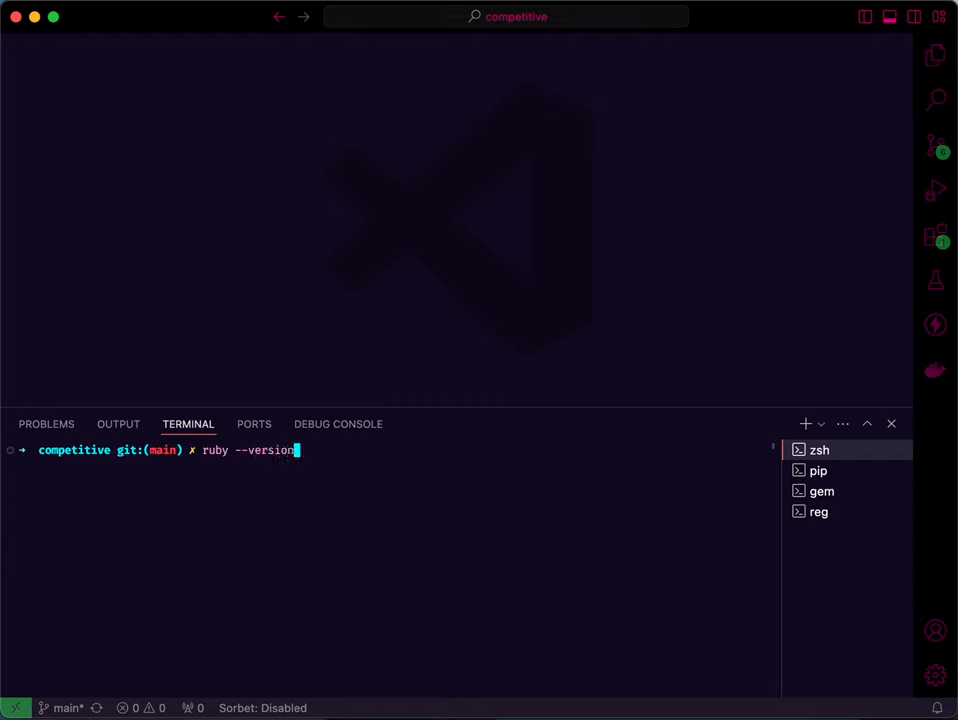
{"action": "key", "text": "Return"}
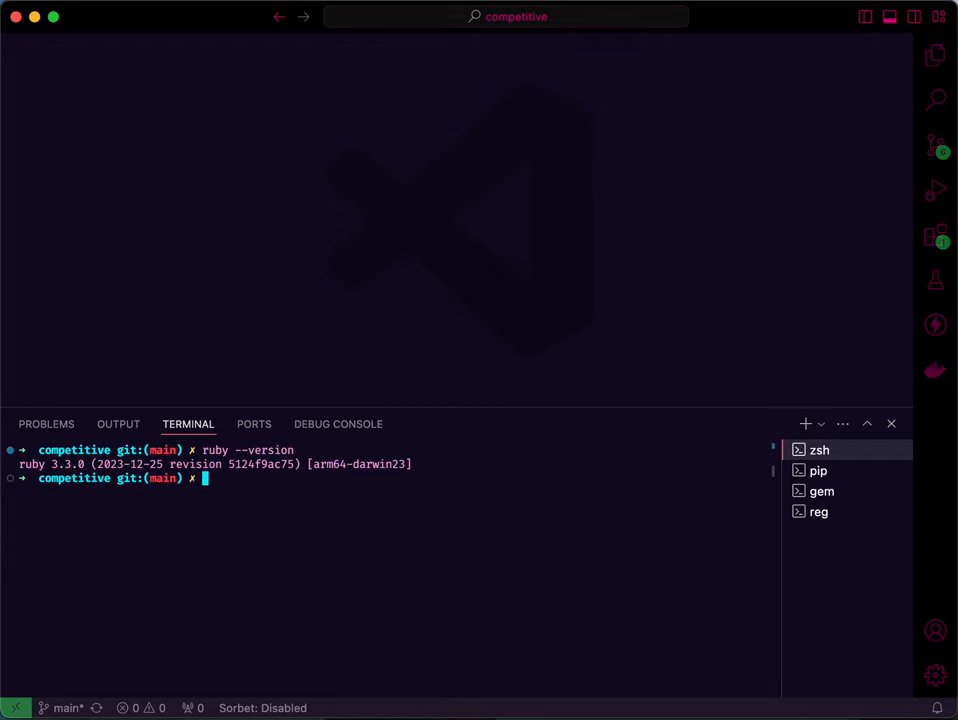
Run python --version in the terminal, confirming Python 3.12.2 is installed
{"action": "type", "text": "p"}
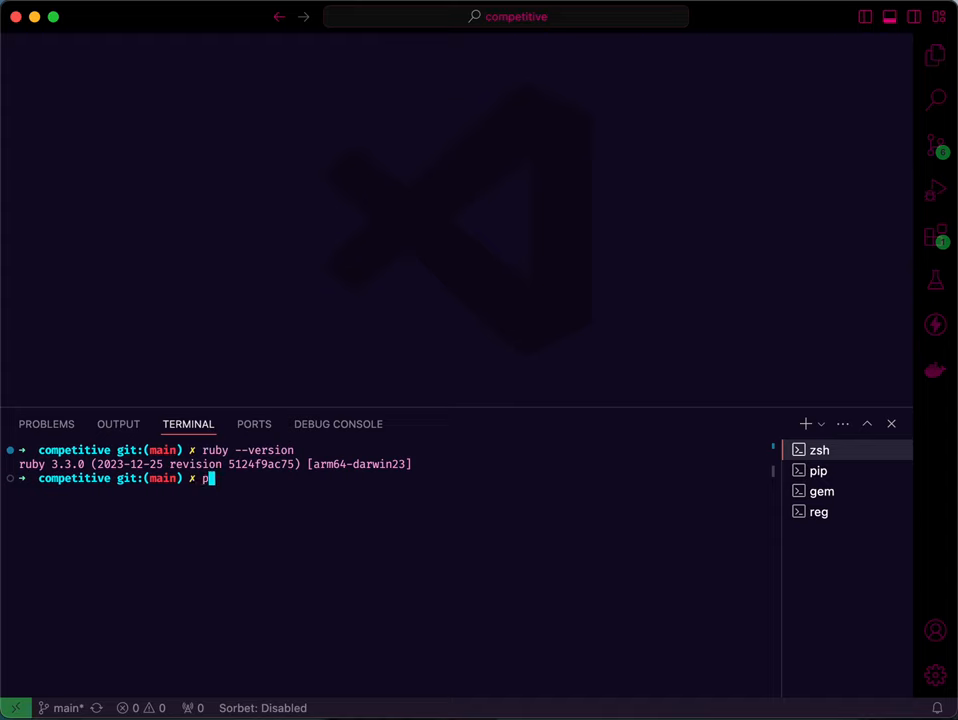
{"action": "type", "text": "ython"}
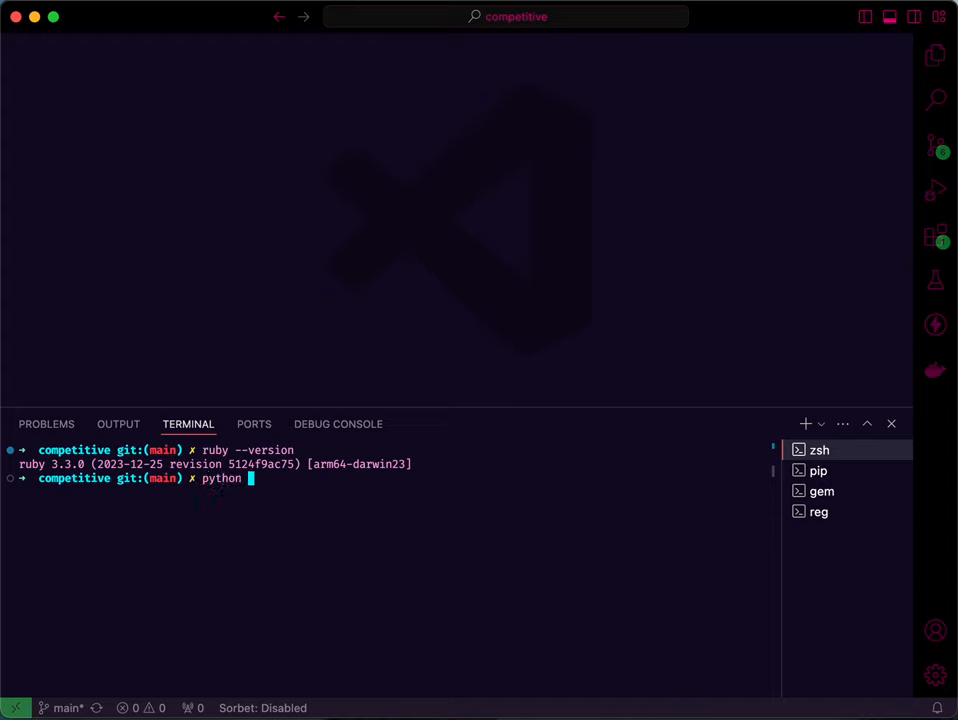
{"action": "key", "text": "Return"}
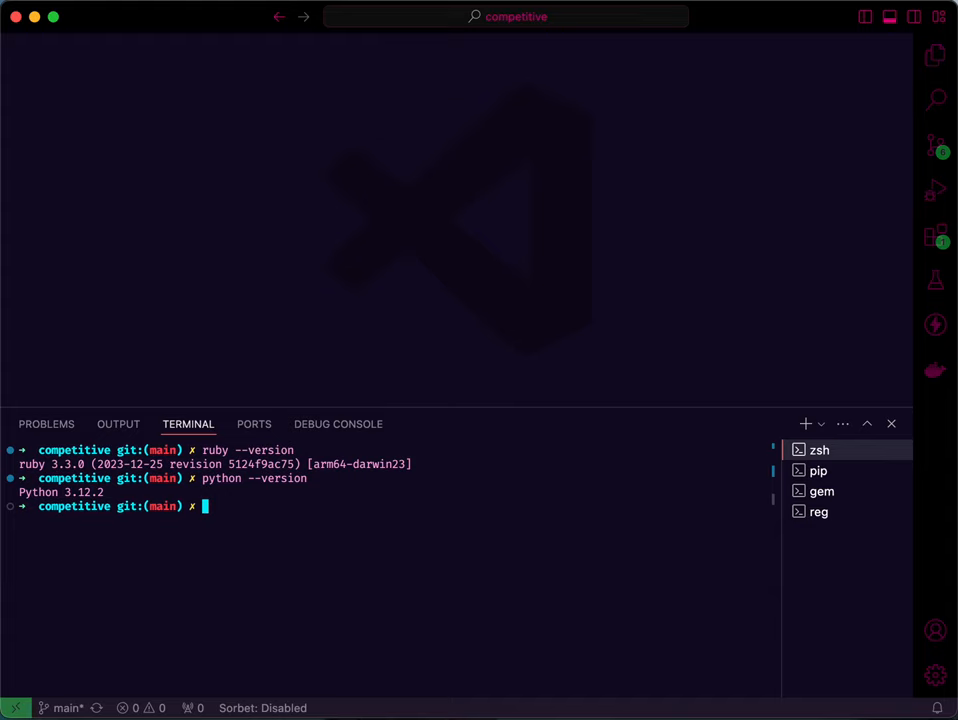
{"action": "mouse_move", "coordinate": [782, 532]}
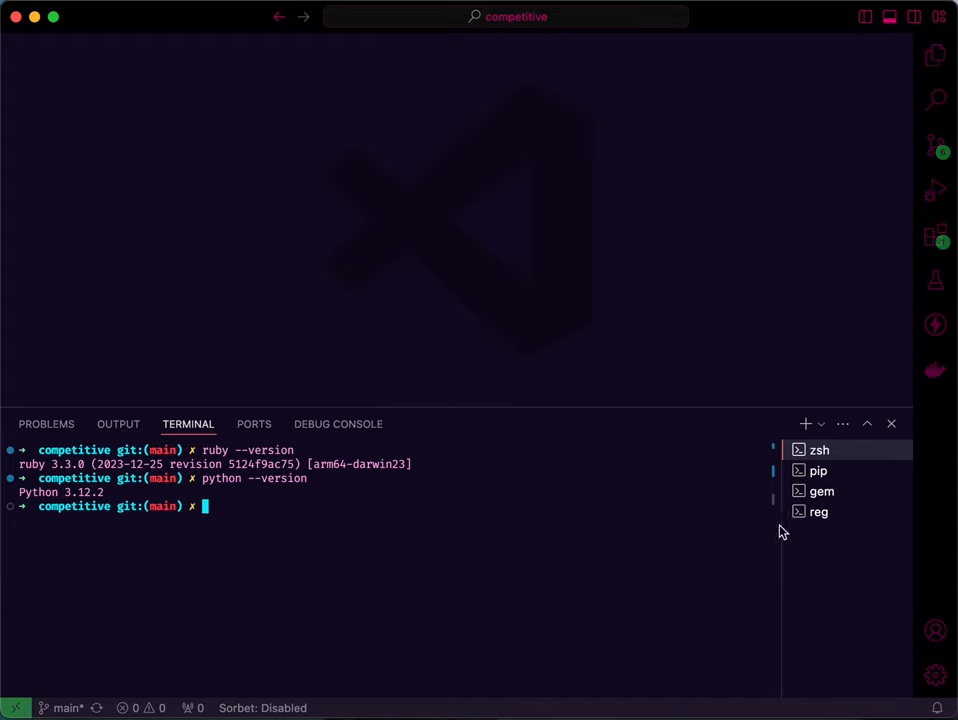
Run pip install jupyter in the pip terminal session
{"action": "left_click", "coordinate": [818, 470]}
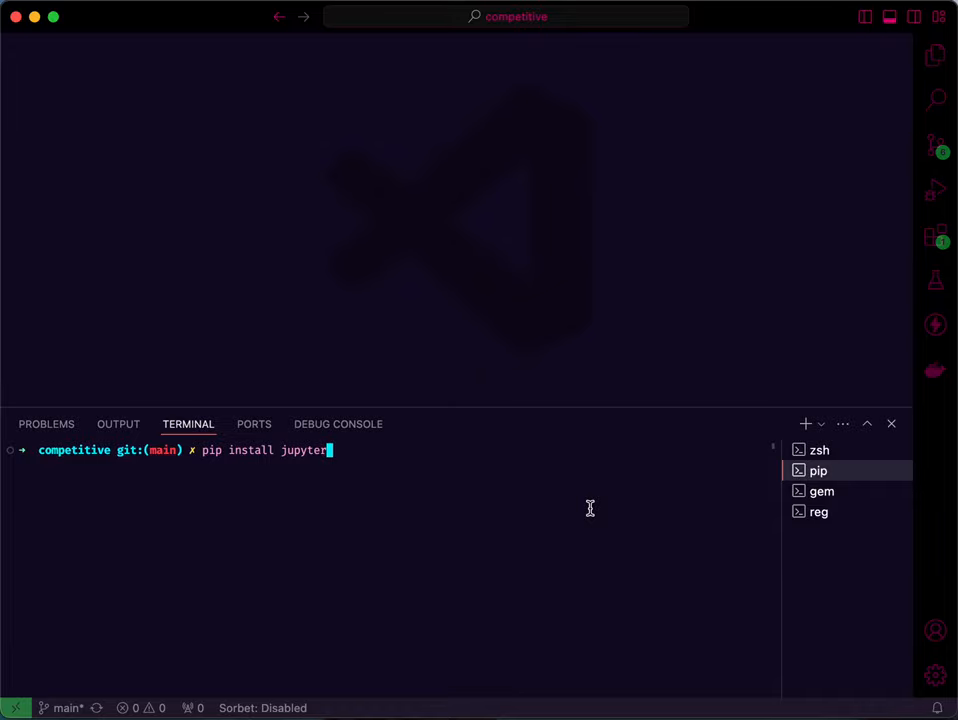
{"action": "key", "text": "Return"}
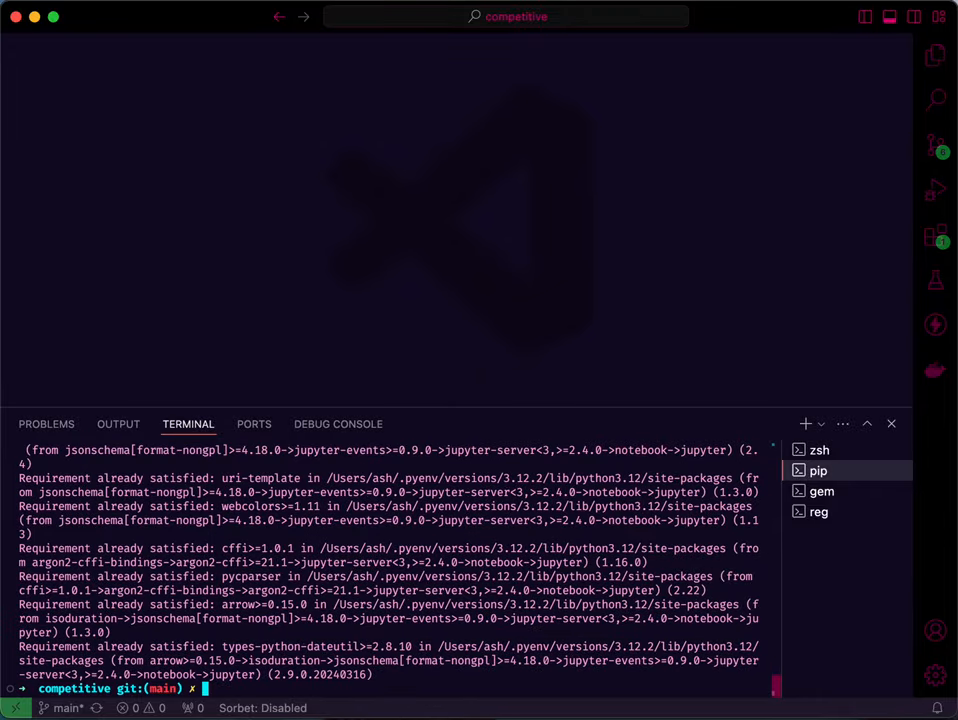
Run gem install iruby in the gem session, then iruby register --force to register the kernel
{"action": "left_click", "coordinate": [820, 492]}
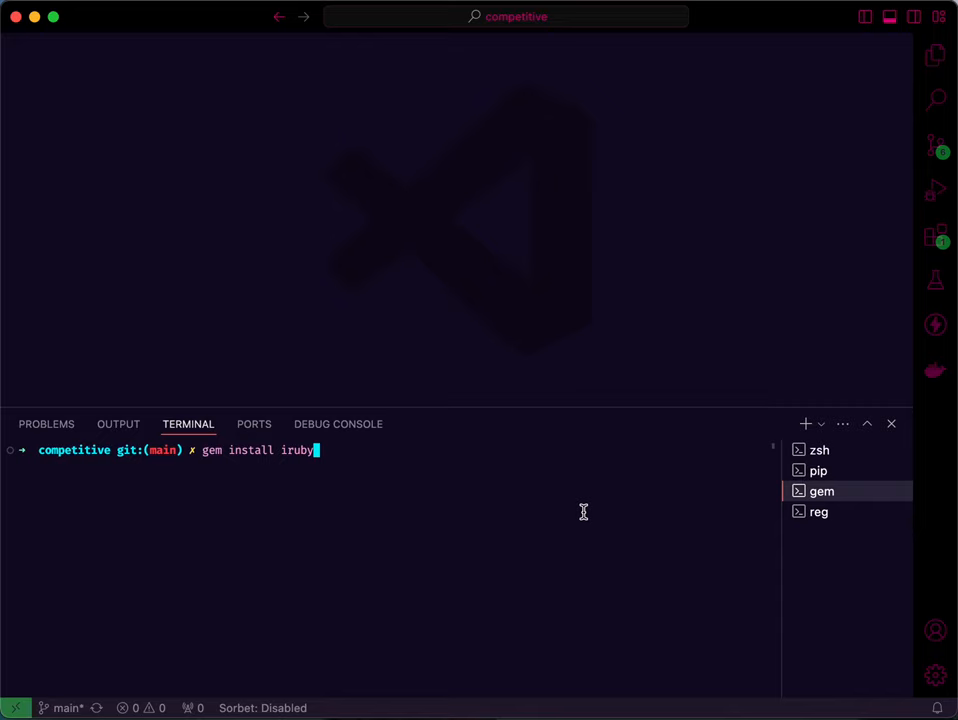
{"action": "key", "text": "Return"}
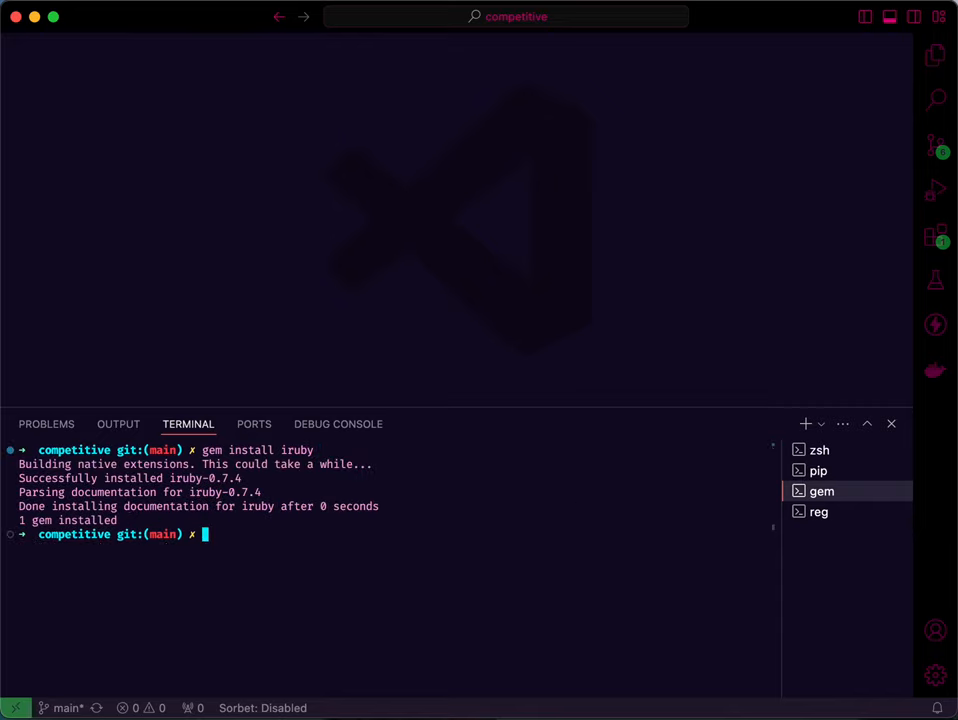
{"action": "mouse_move", "coordinate": [820, 512]}
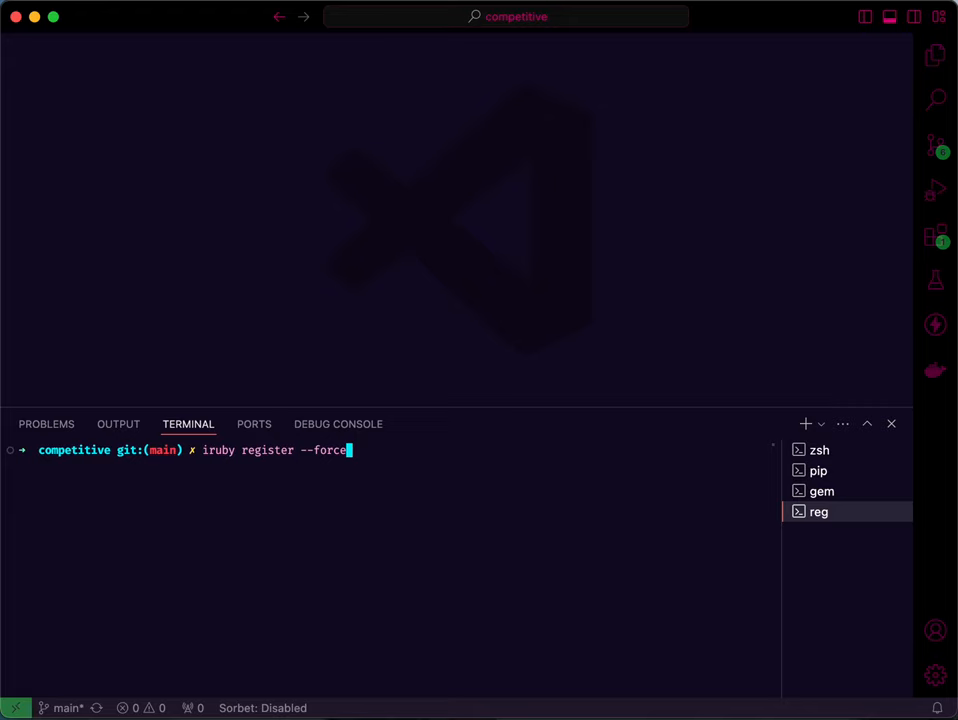
{"action": "key", "text": "Return"}
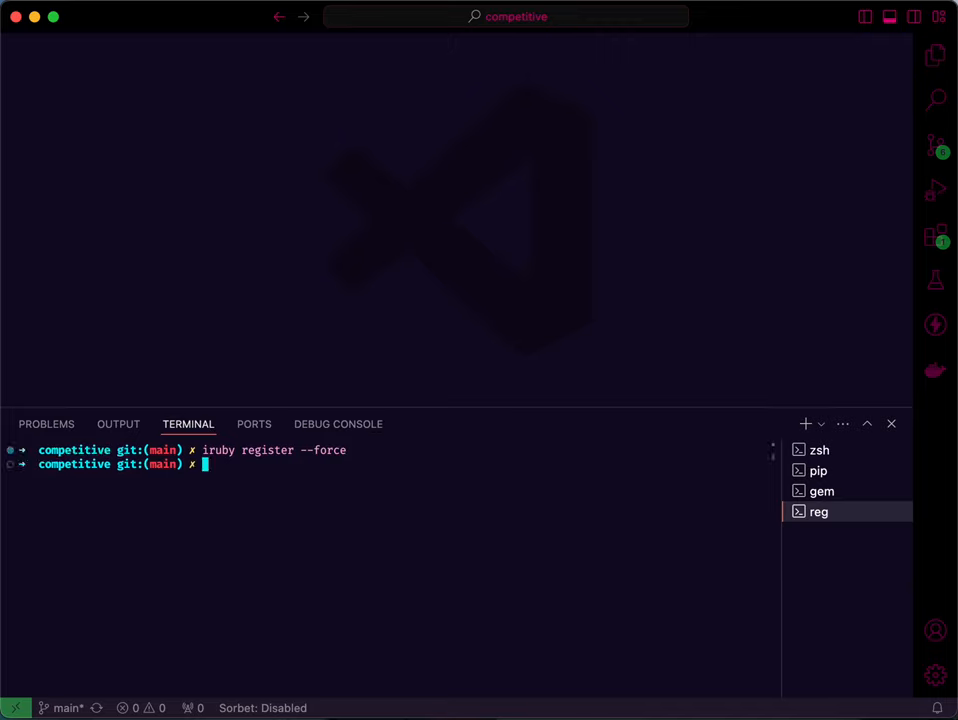
{"action": "mouse_move", "coordinate": [358, 192]}
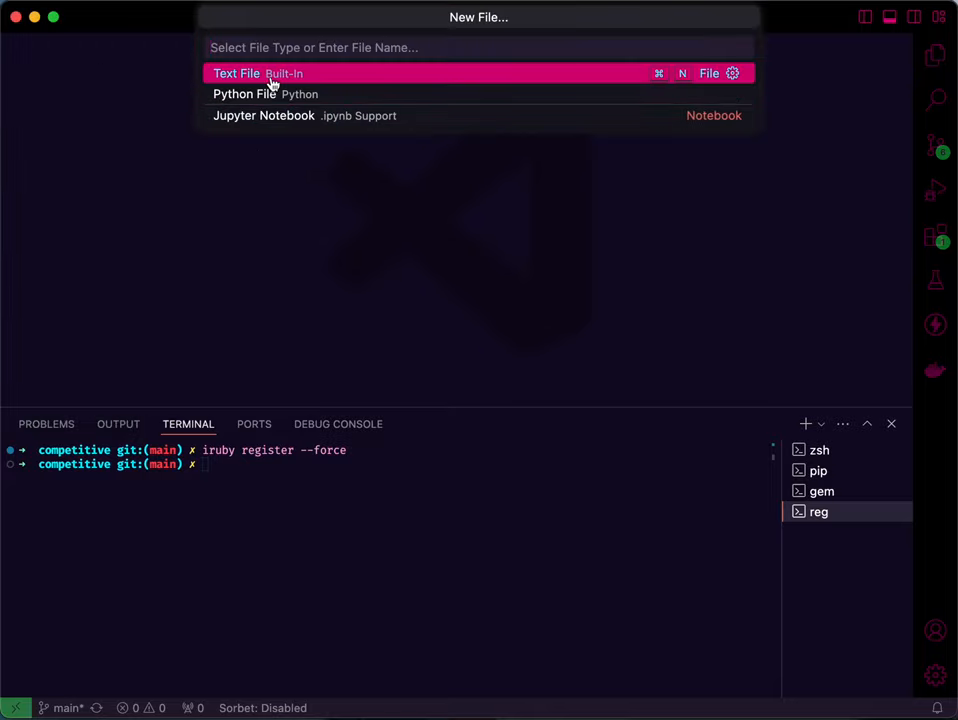
{"action": "mouse_move", "coordinate": [280, 114]}
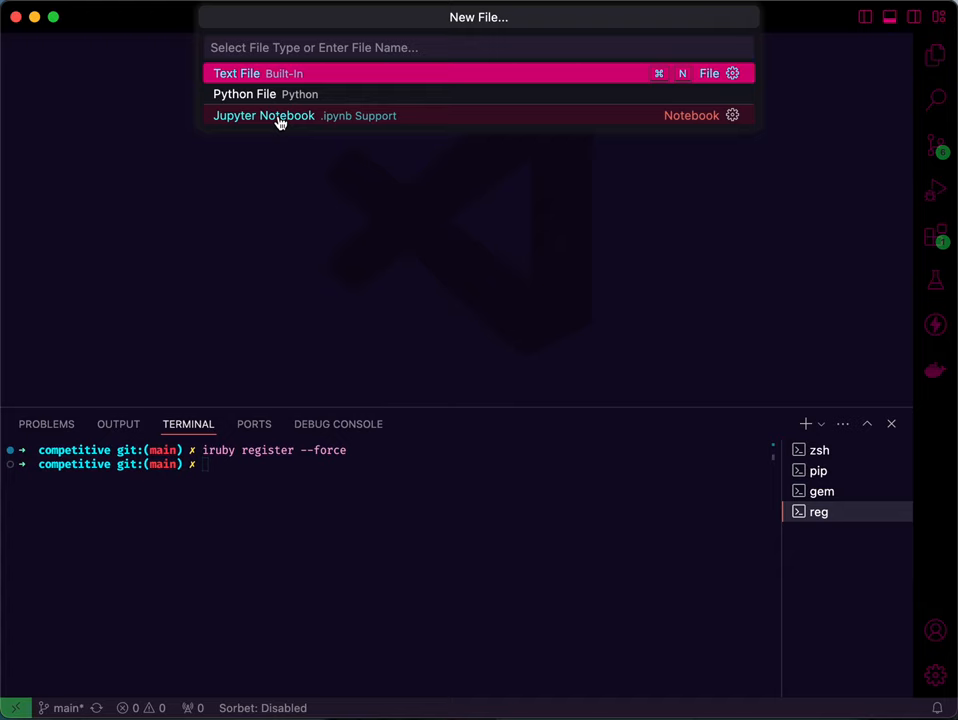
{"action": "mouse_move", "coordinate": [240, 72]}
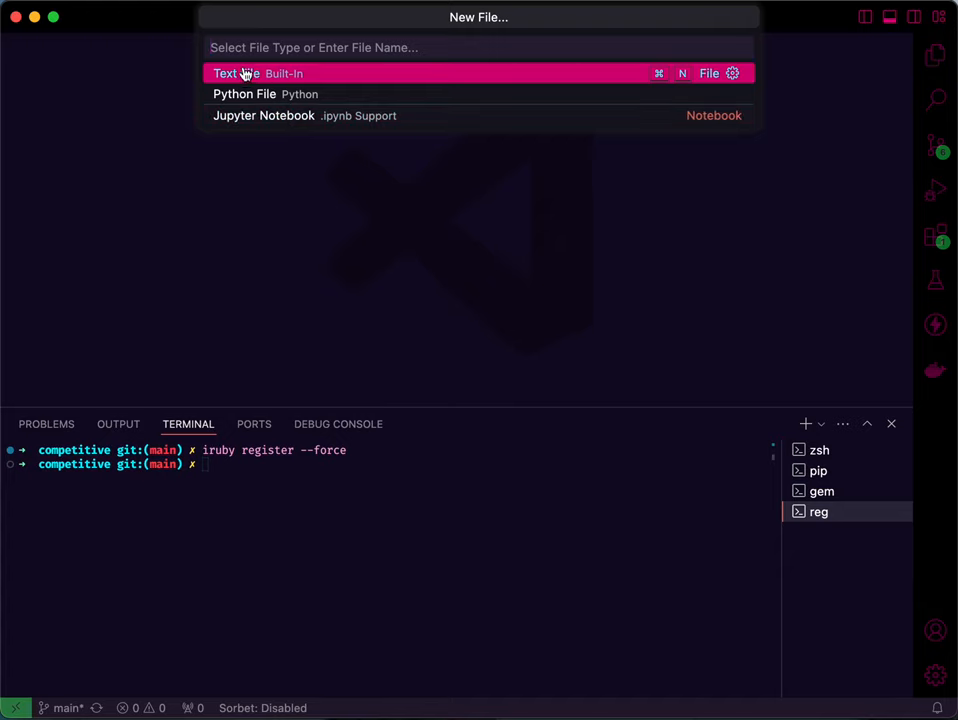
{"action": "mouse_move", "coordinate": [244, 94]}
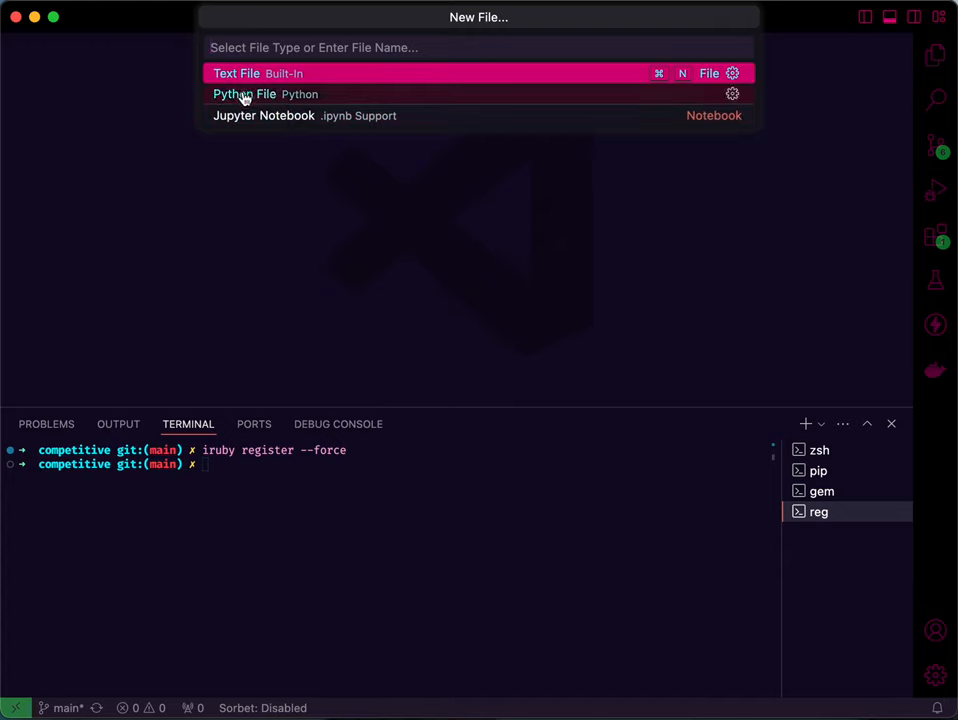
{"action": "mouse_move", "coordinate": [250, 114]}
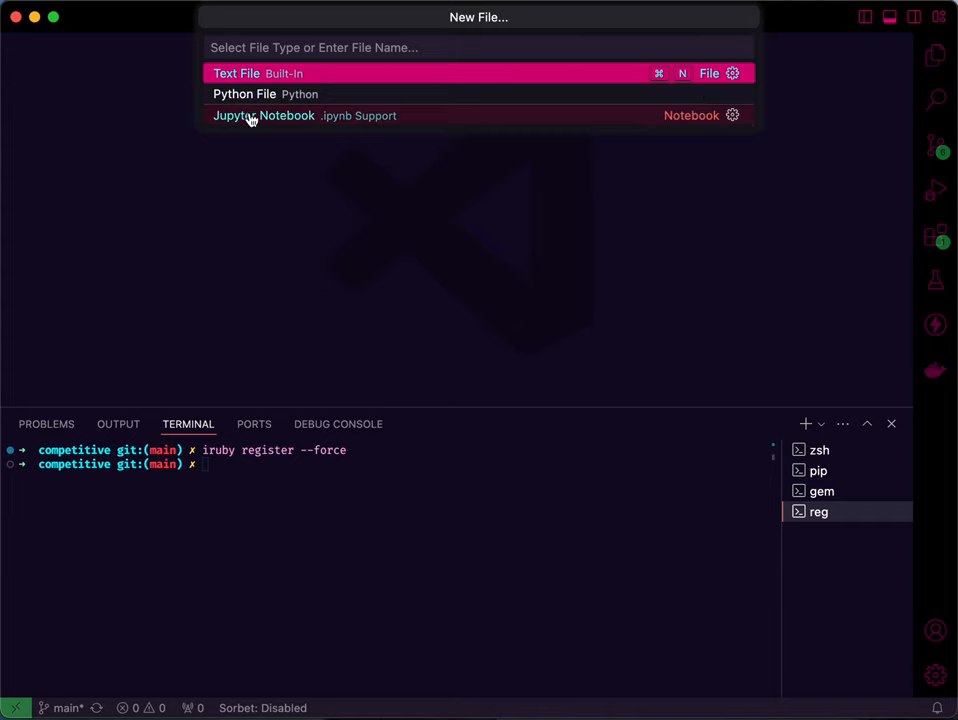
{"action": "mouse_move", "coordinate": [320, 120]}
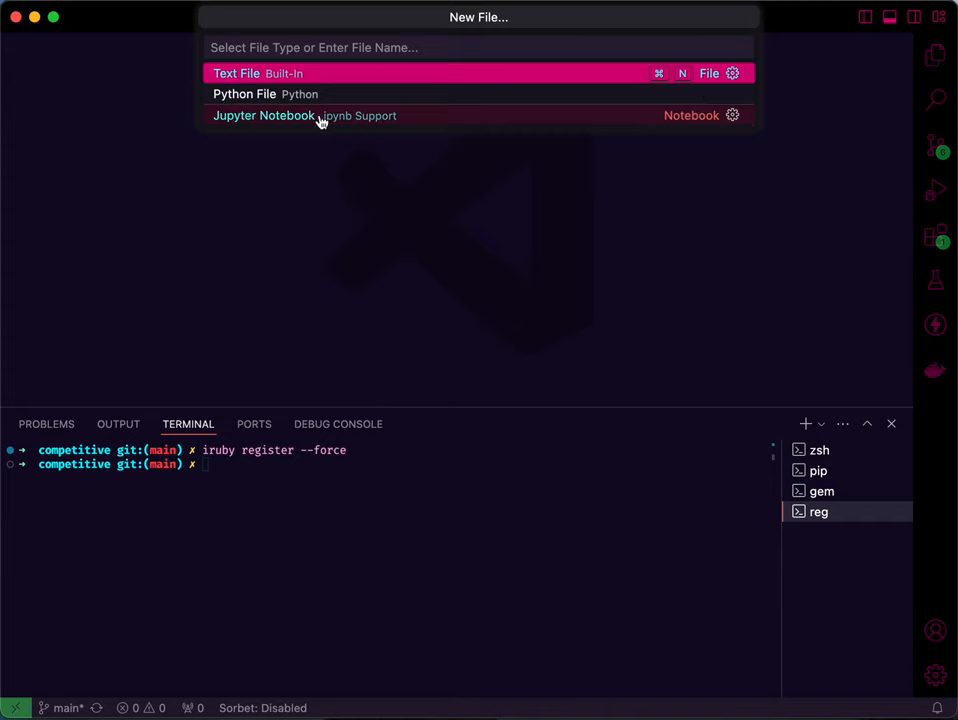
{"action": "mouse_move", "coordinate": [368, 120]}
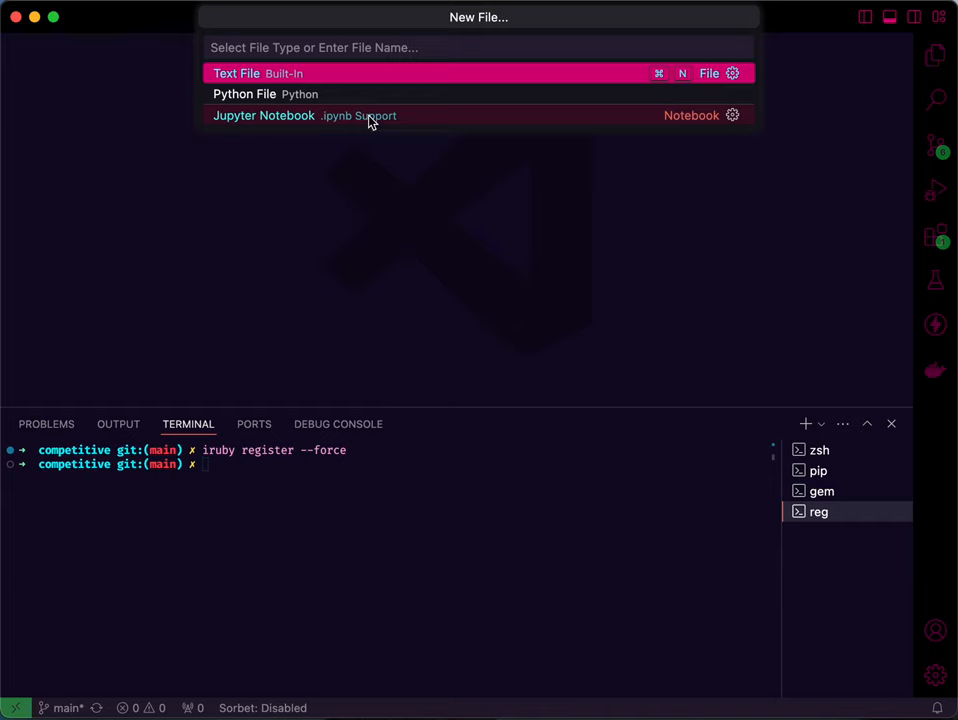
Create a new Jupyter notebook and select the Ruby 3.3.0 kernel for it
{"action": "left_click", "coordinate": [264, 114]}
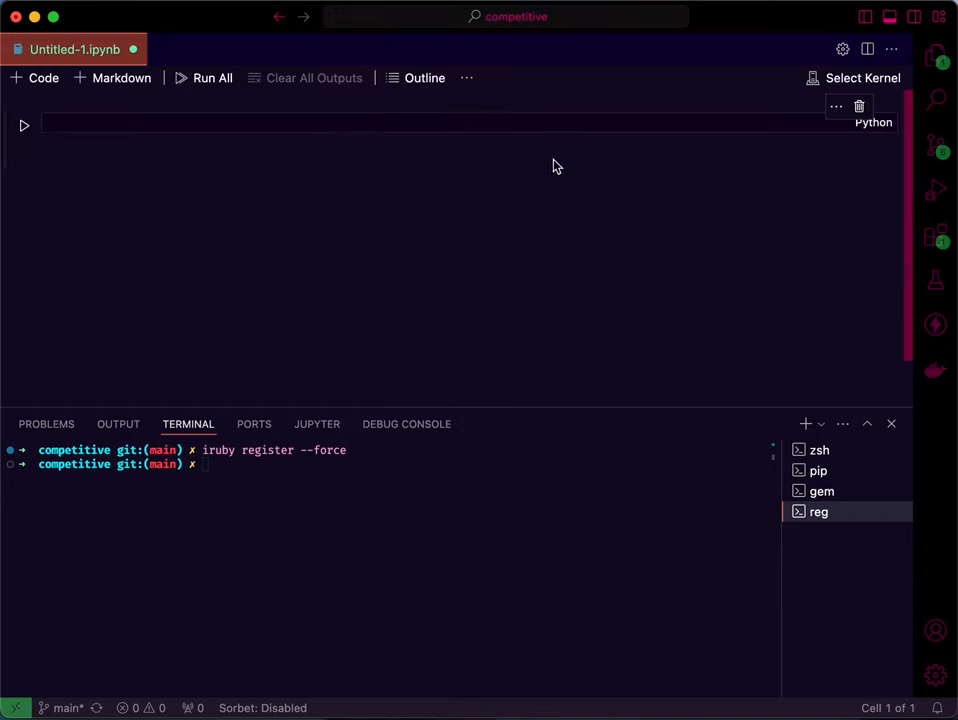
{"action": "mouse_move", "coordinate": [820, 140]}
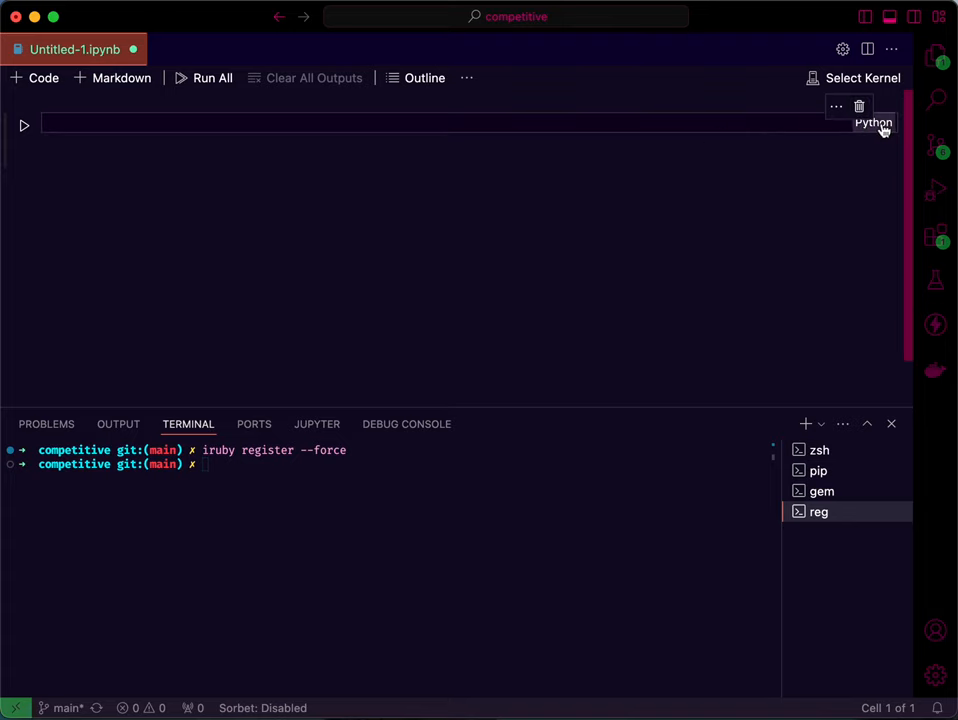
{"action": "mouse_move", "coordinate": [856, 78]}
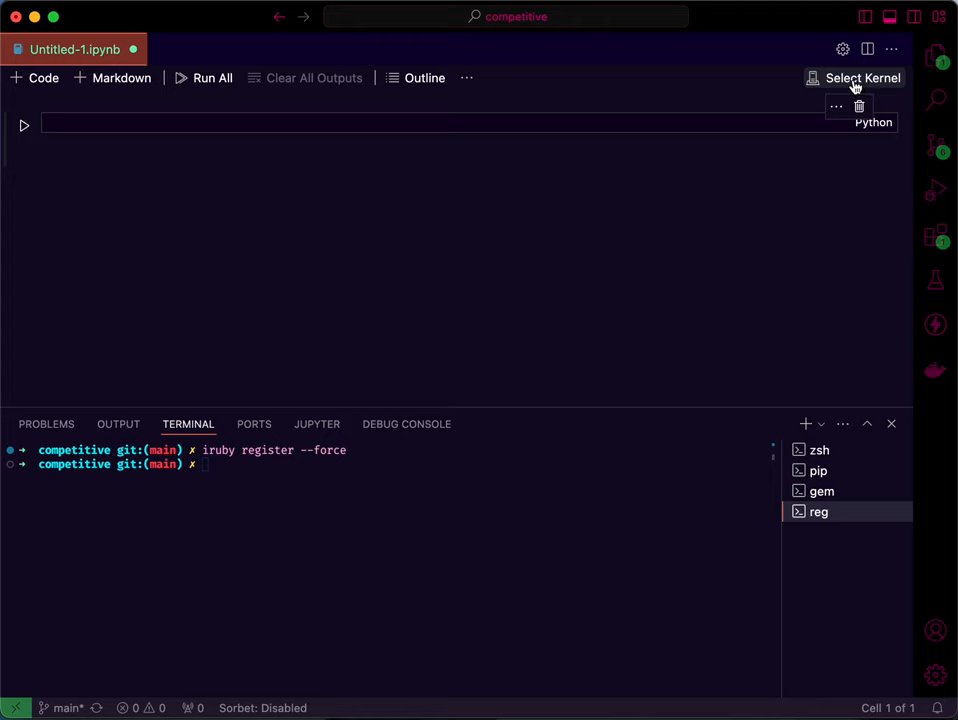
{"action": "left_click", "coordinate": [862, 78]}
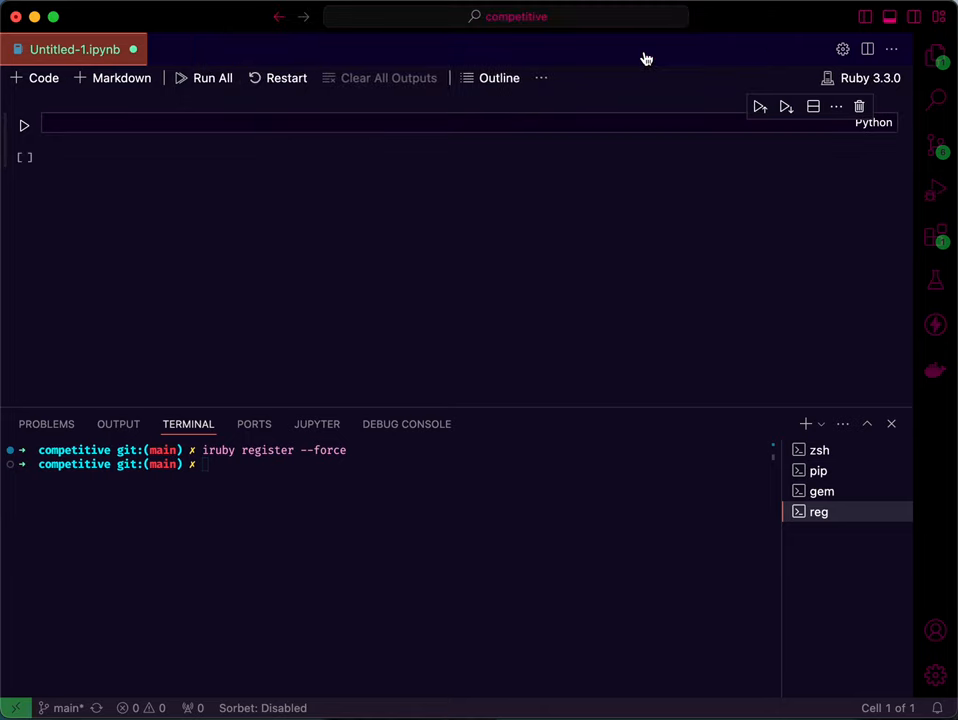
{"action": "mouse_move", "coordinate": [626, 136]}
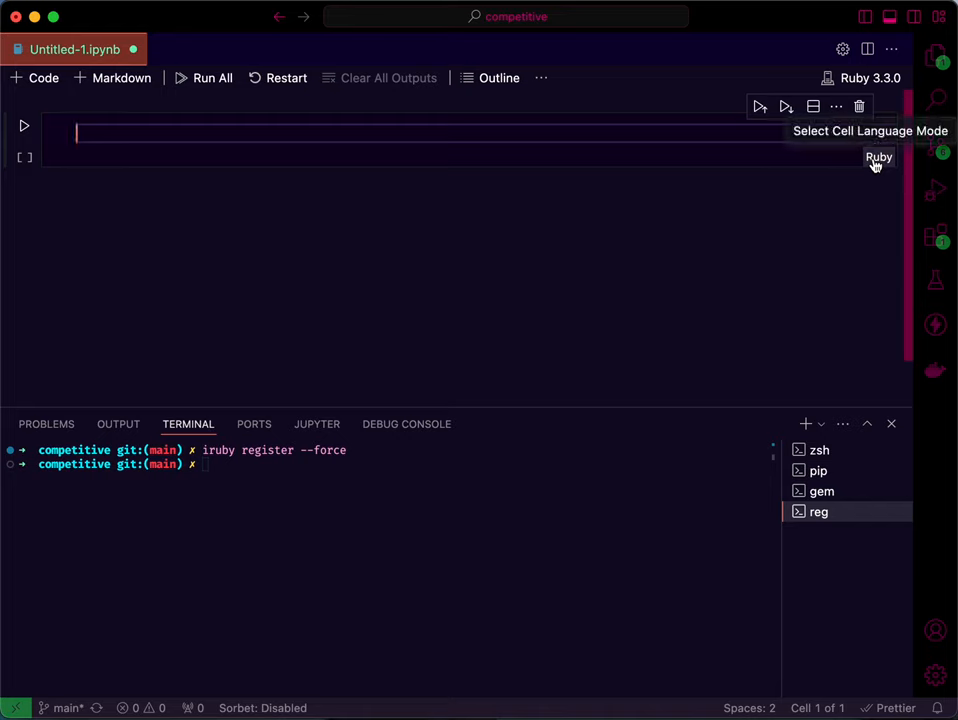
{"action": "mouse_move", "coordinate": [448, 136]}
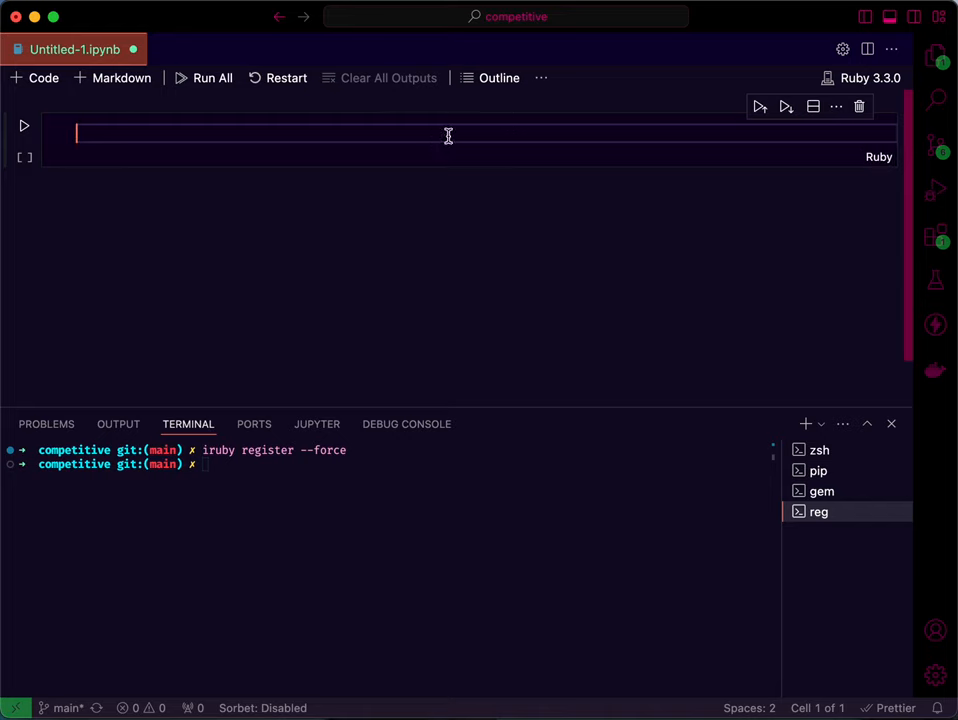
Write puts "Hello world?" in the first cell so it prints Hello world?
{"action": "type", "text": "puts \""}
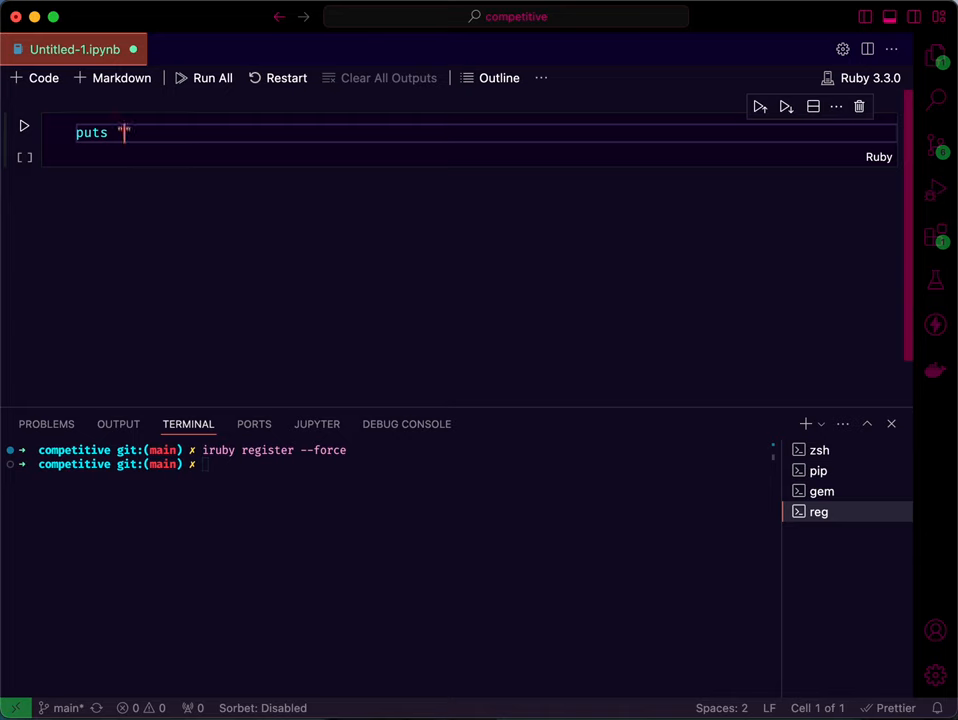
{"action": "type", "text": "Hell"}
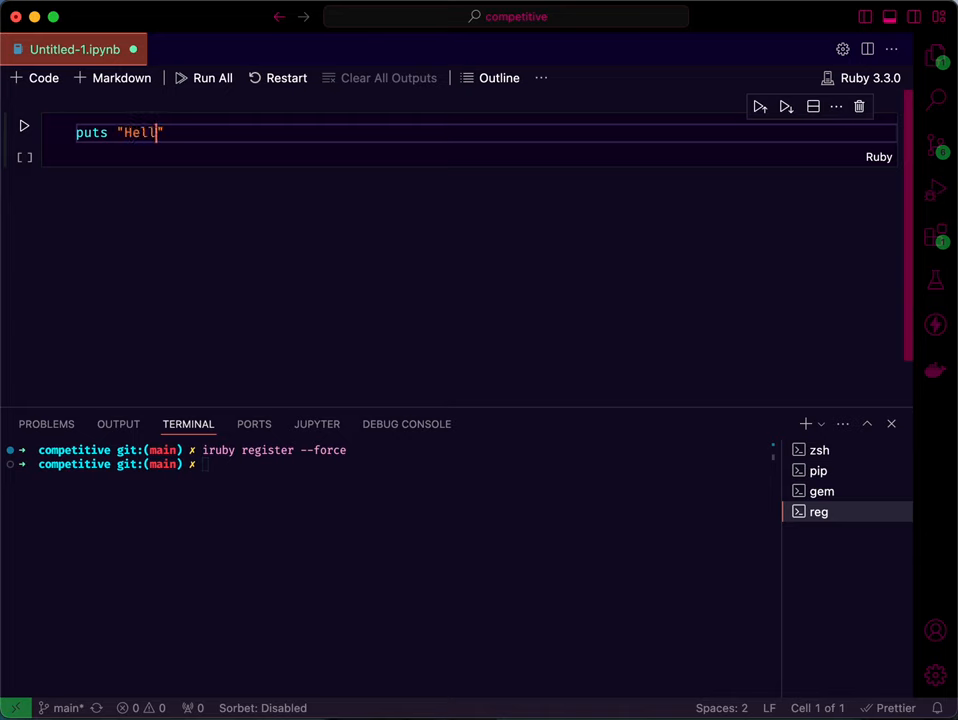
{"action": "type", "text": "o world"}
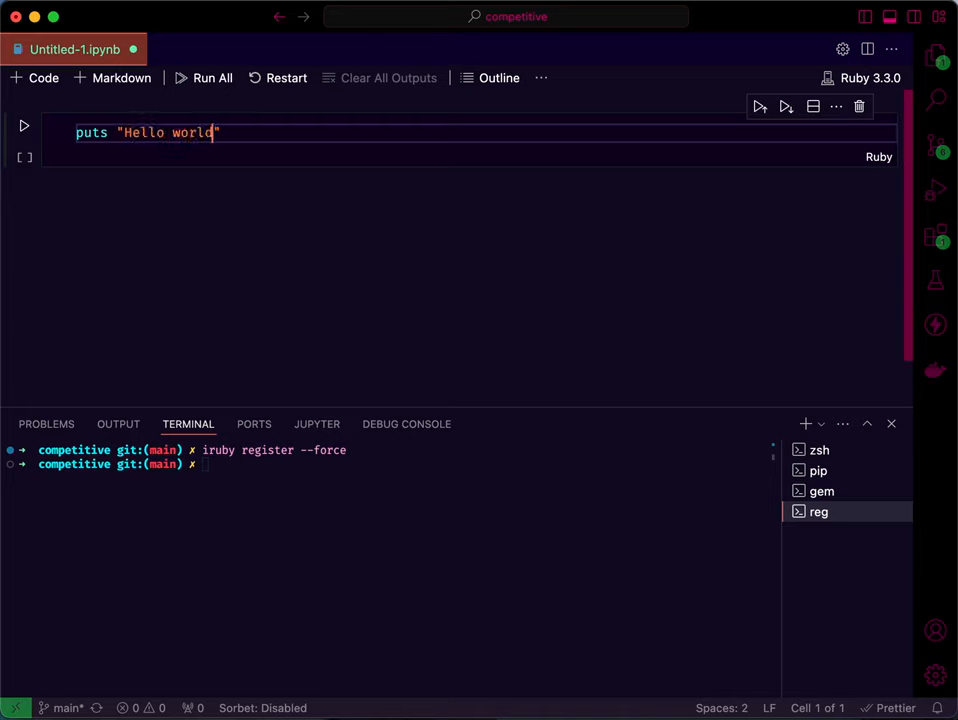
{"action": "type", "text": "?"}
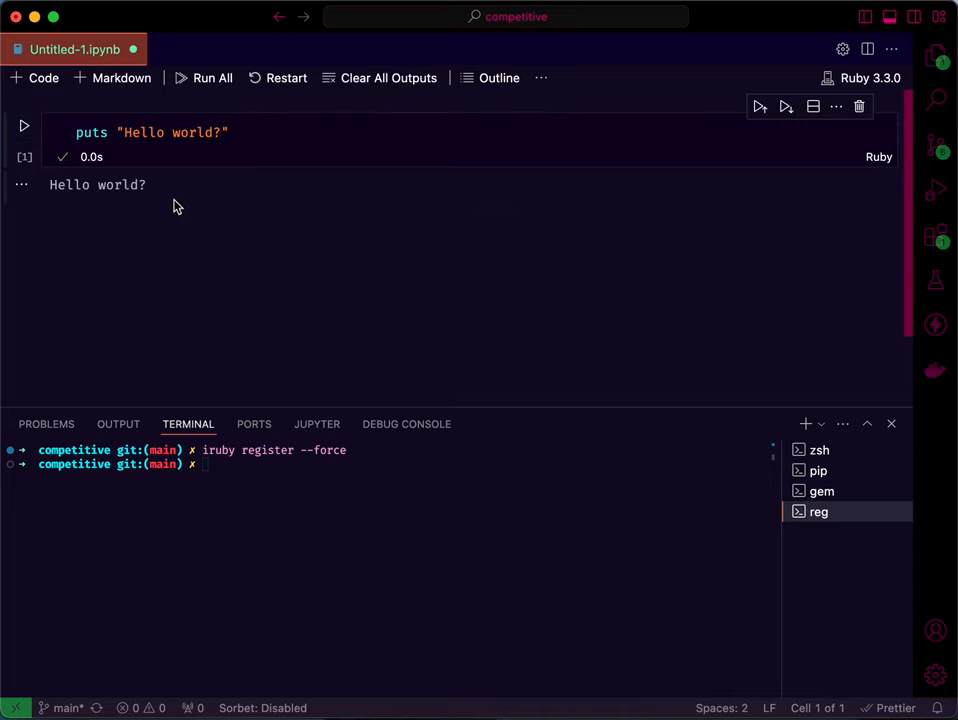
{"action": "mouse_move", "coordinate": [408, 210]}
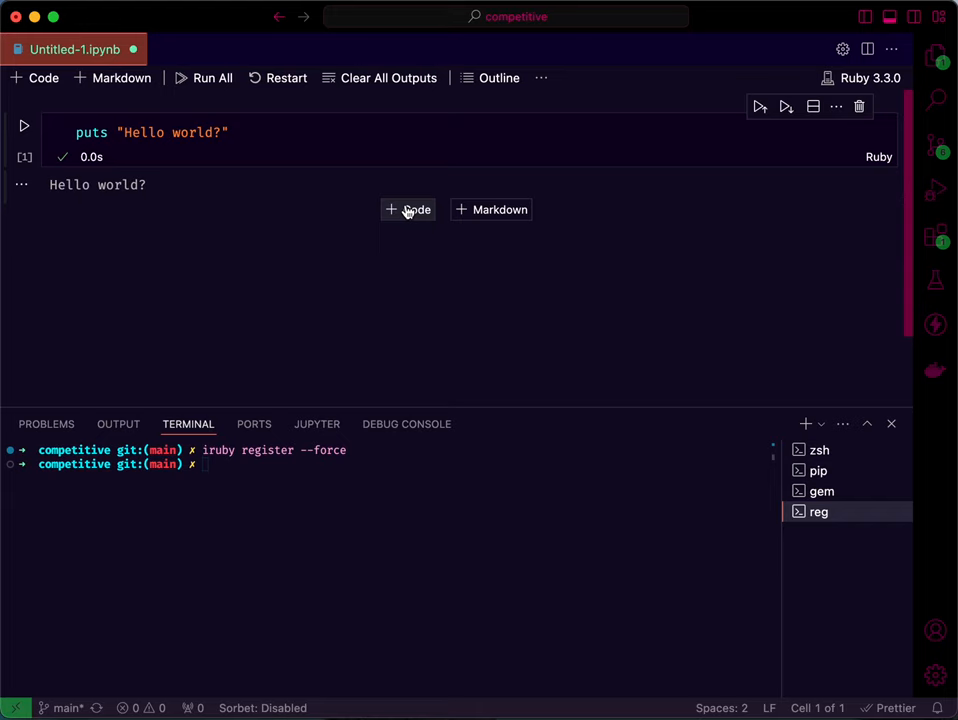
Add a second cell defining class Happiness with a really? method that puts "yes"
{"action": "left_click", "coordinate": [408, 210]}
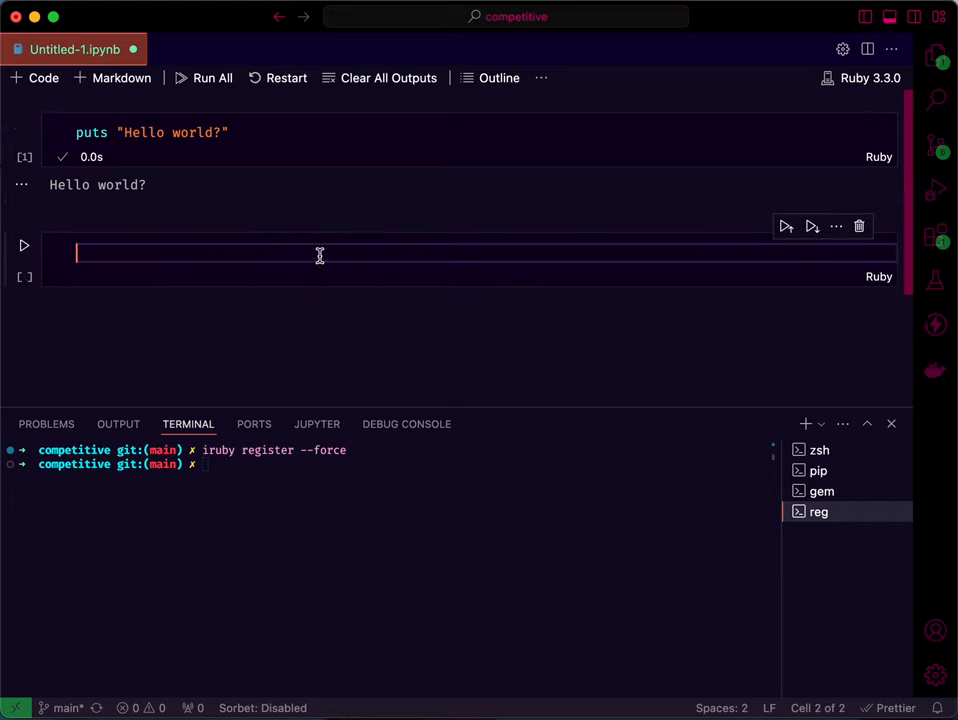
{"action": "type", "text": "co"}
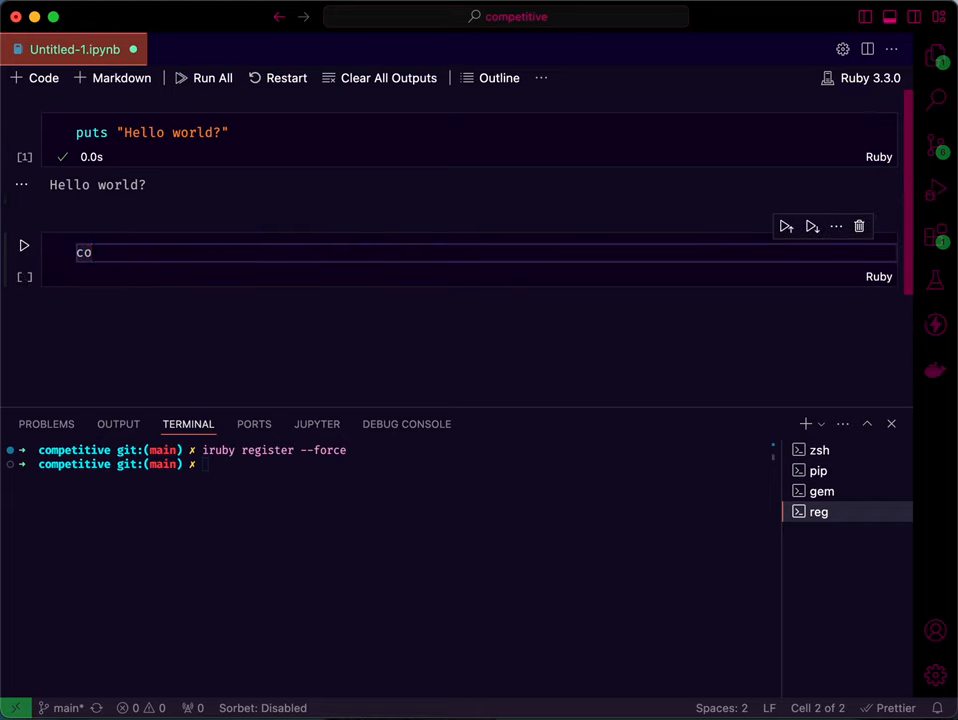
{"action": "type", "text": "class"}
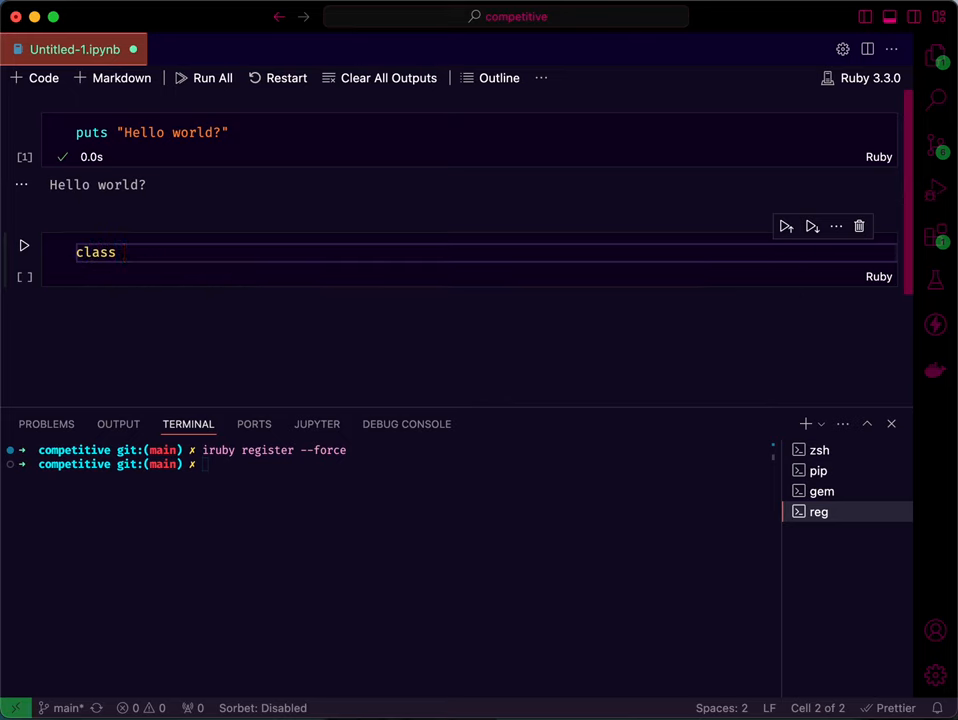
{"action": "type", "text": "Happiness"}
{"action": "type", "text": "def rea"}
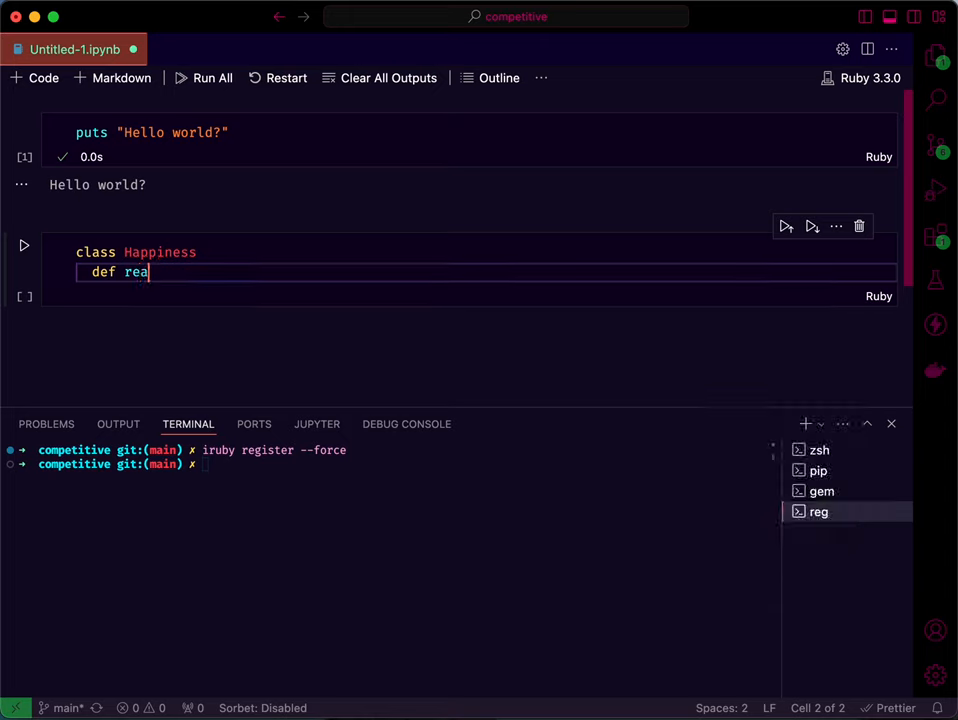
{"action": "type", "text": "lly?"}
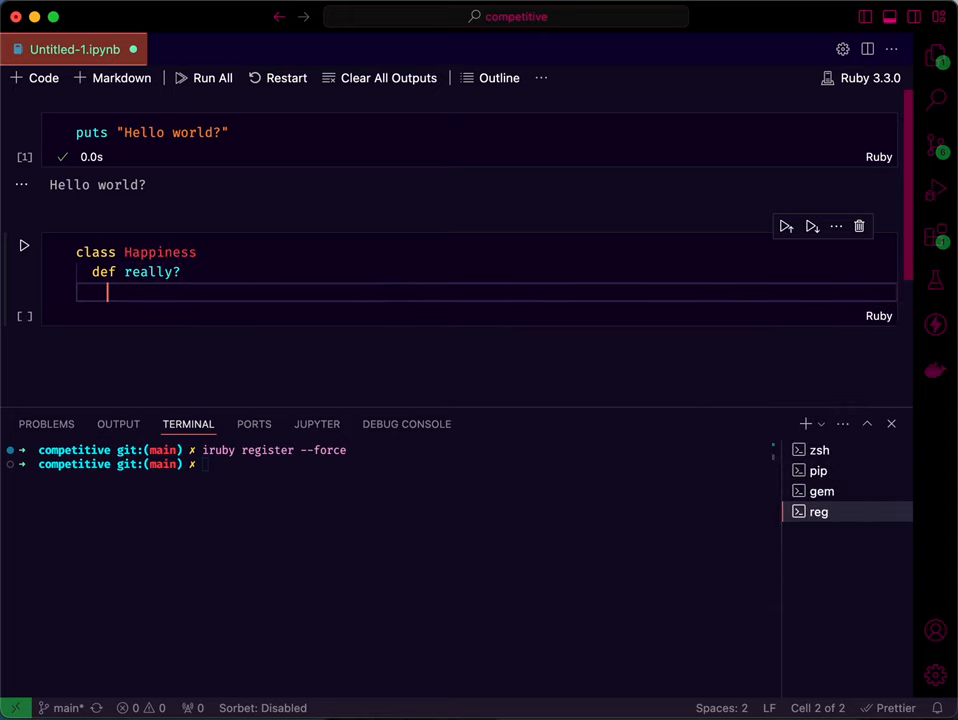
{"action": "type", "text": "puts"}
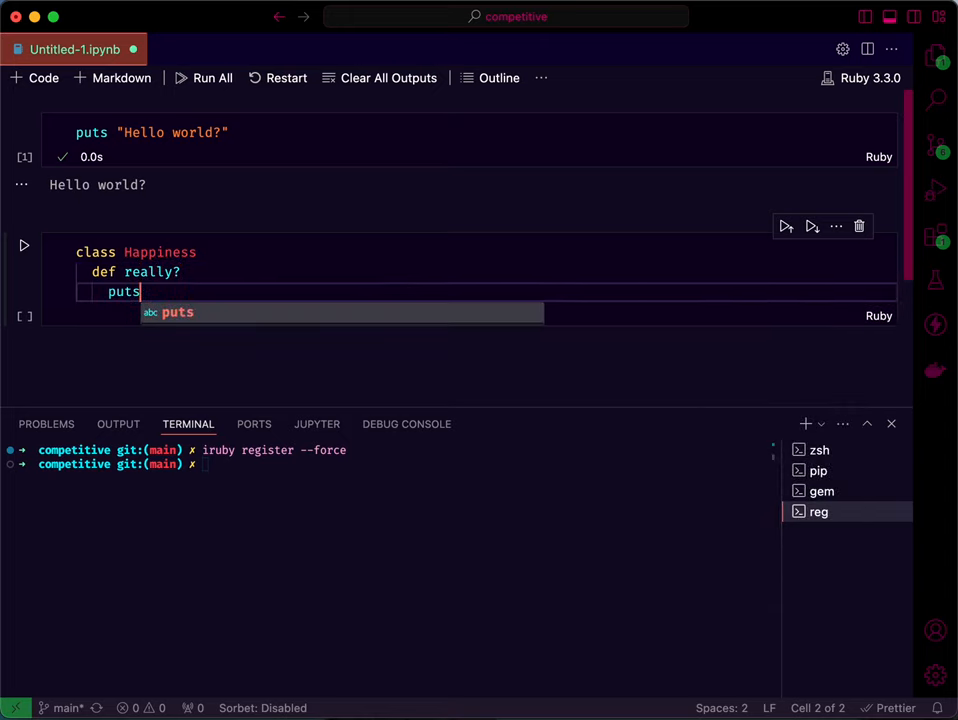
{"action": "type", "text": "\"yes\""}
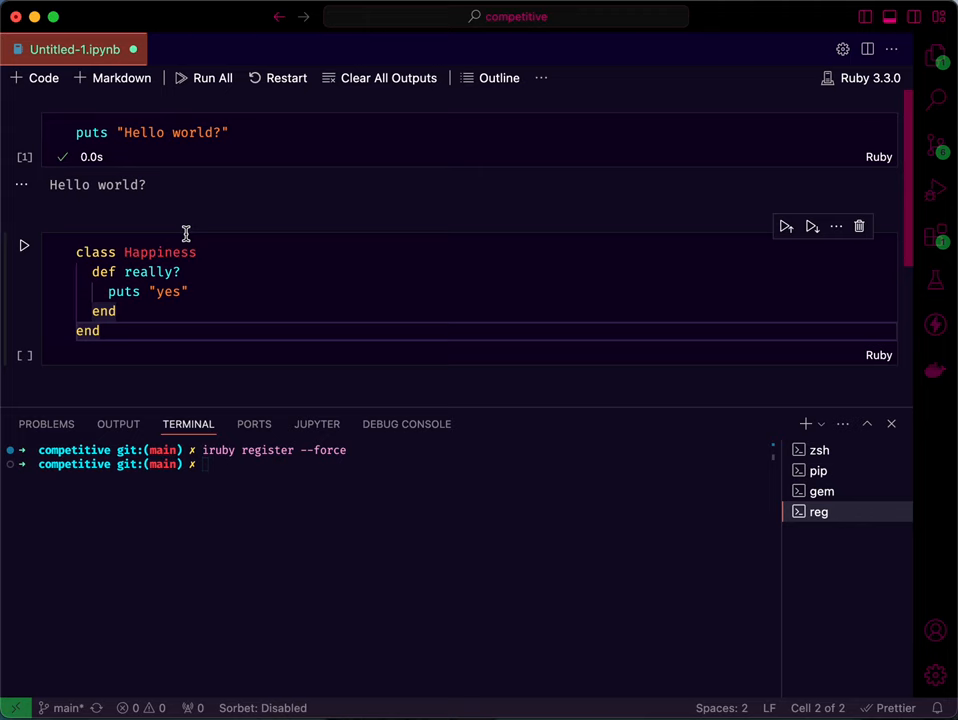
Run the Happiness class cell, outputting :really?, and add an empty third cell below
{"action": "left_click", "coordinate": [24, 244]}
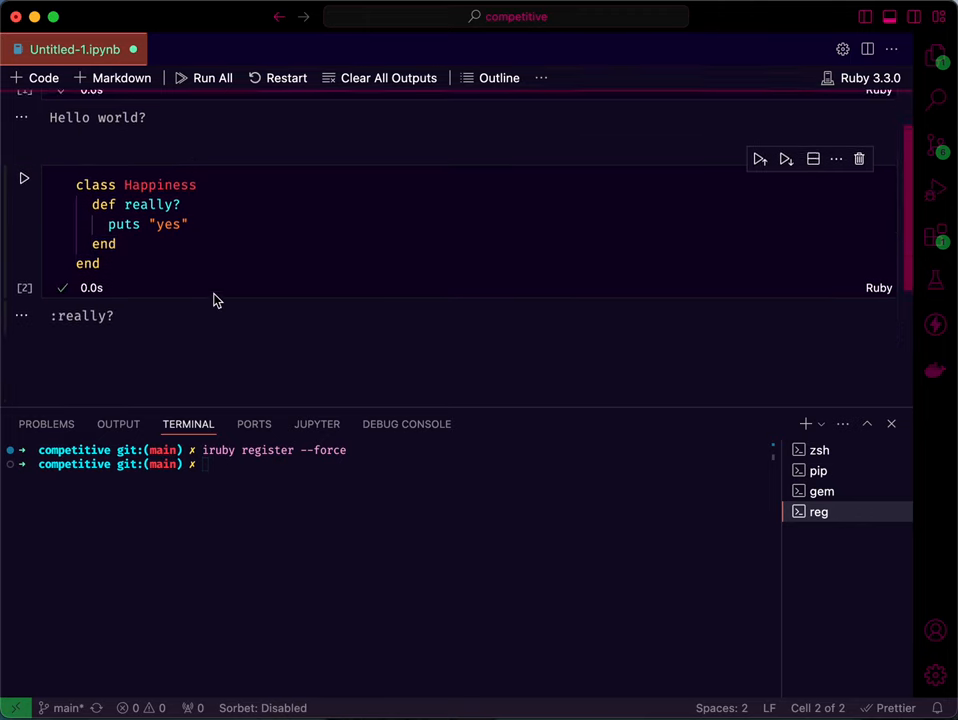
{"action": "left_click", "coordinate": [408, 280]}
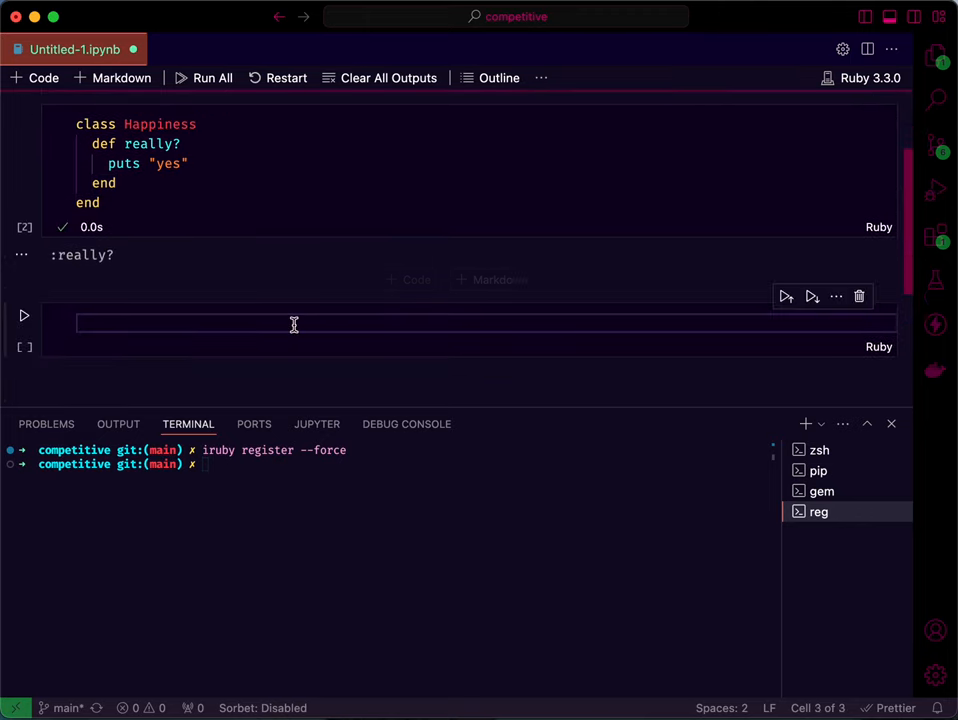
Write ash = Happiness.new and ash.really? in the third cell and run it, printing yes
{"action": "type", "text": "Happiness"}
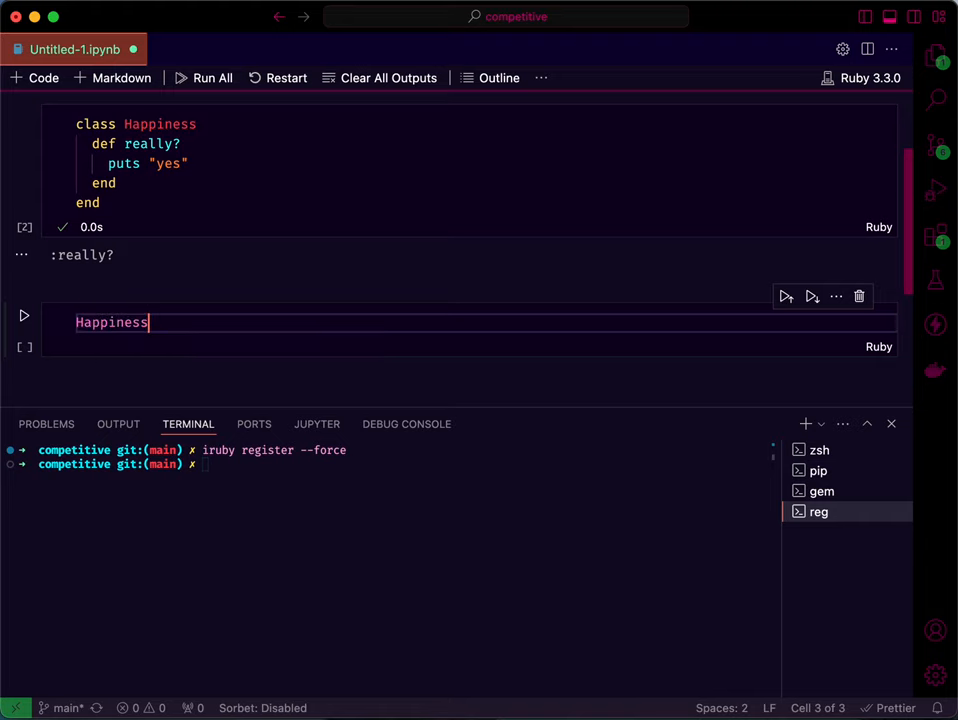
{"action": "type", "text": ".new"}
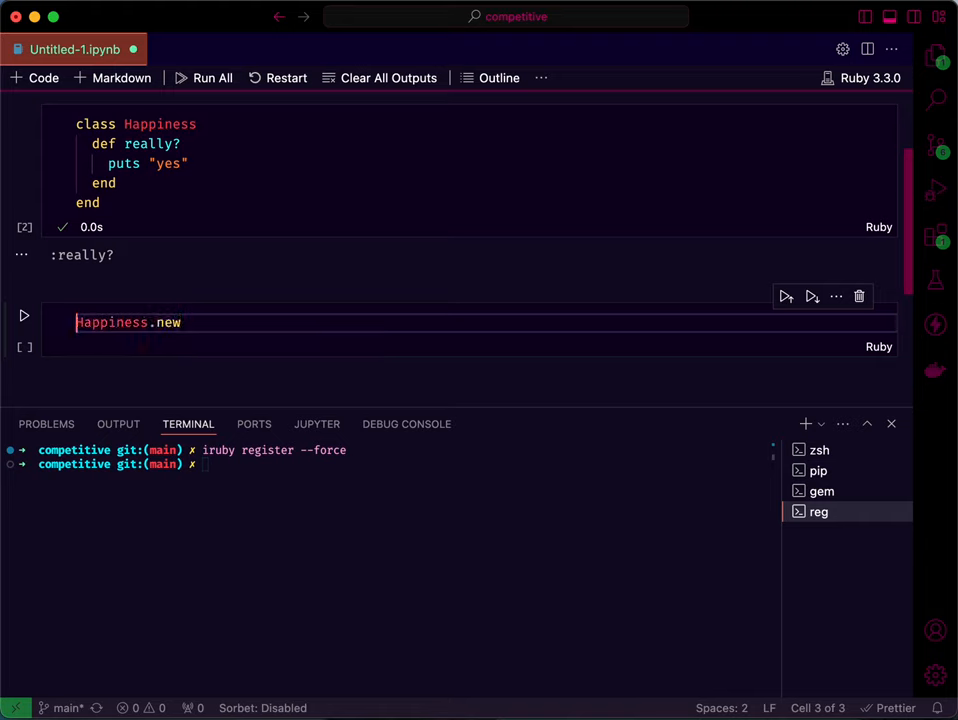
{"action": "type", "text": "ash ="}
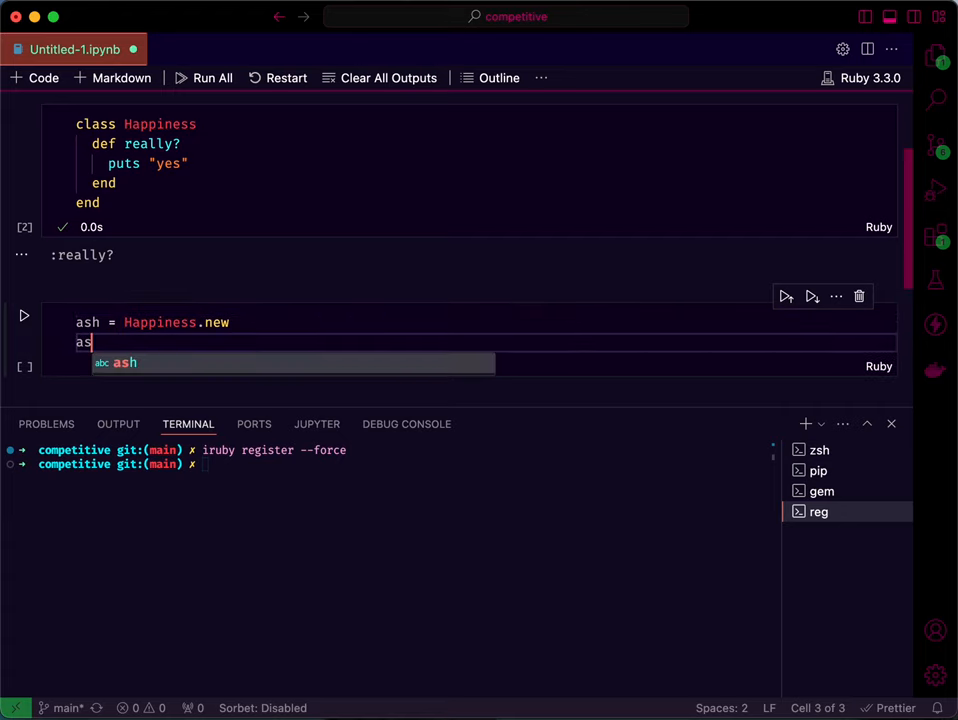
{"action": "type", "text": "h.really?"}
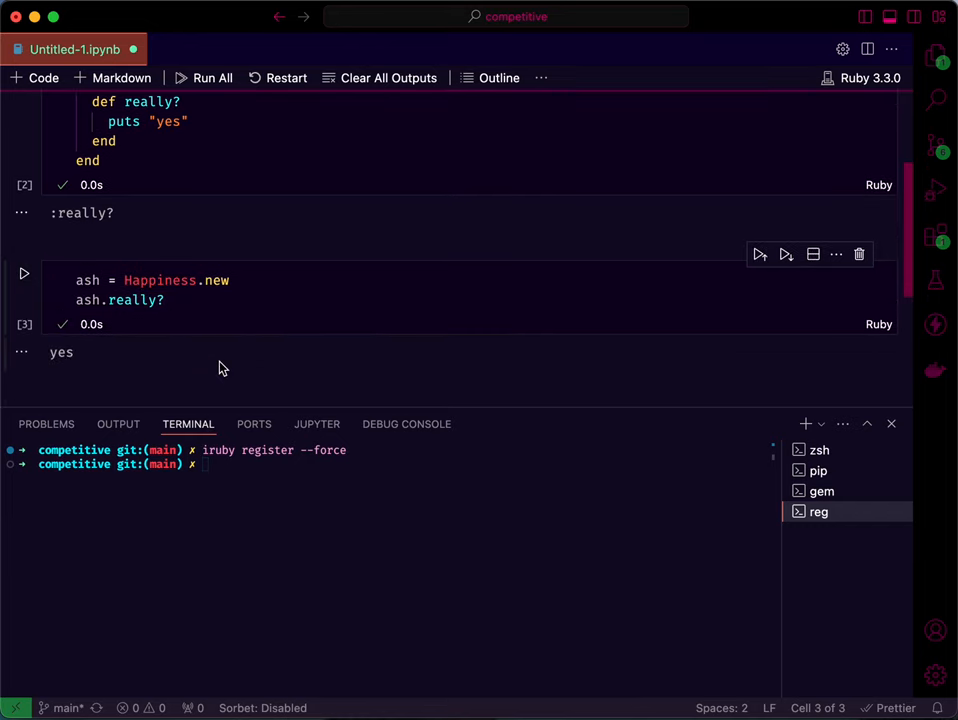
{"action": "scroll", "scroll_direction": "up", "scroll_amount": 3}
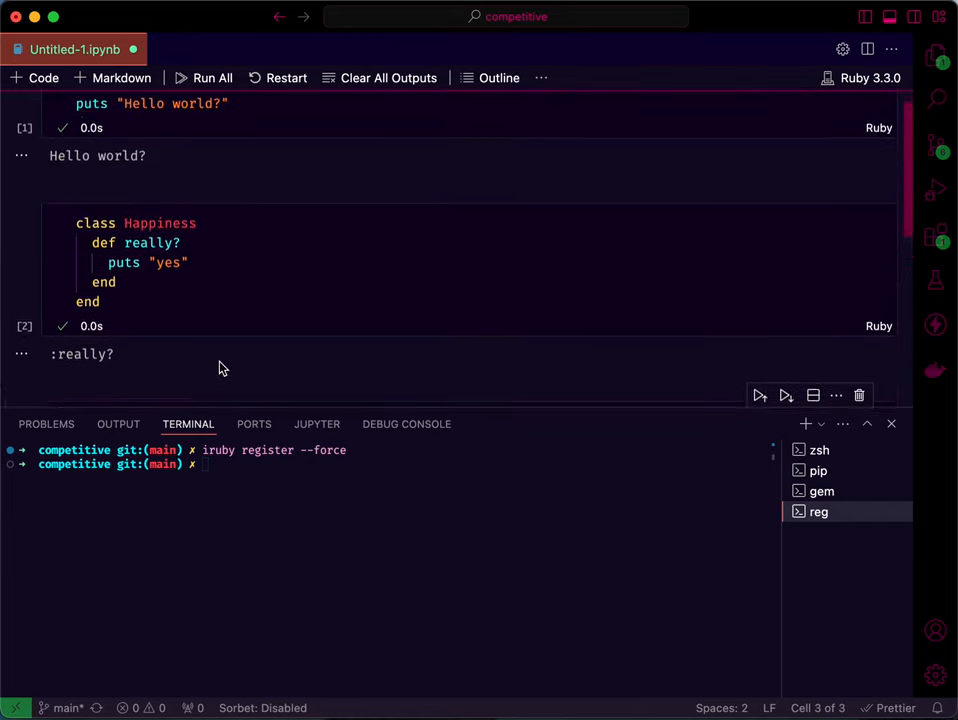